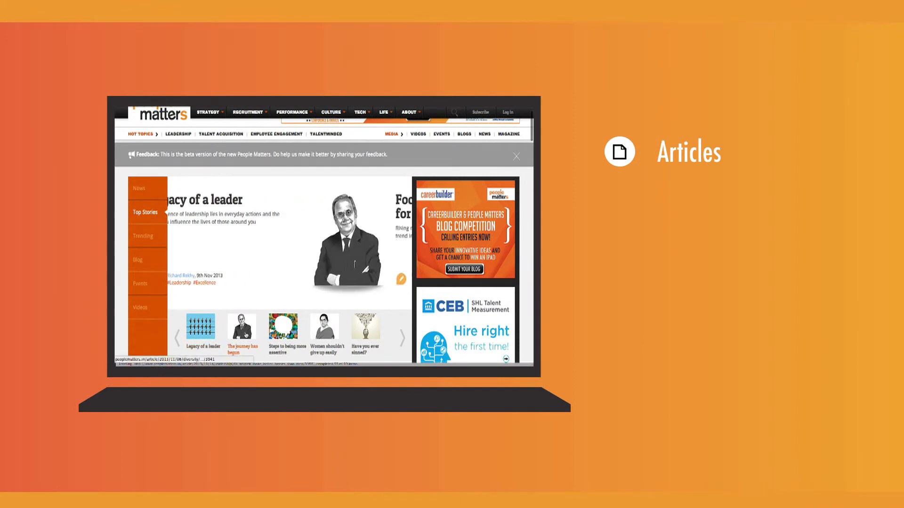
Advance past the Articles, Blogs, Videos and Daily News pages to the tablet editor's letter, 'A new beginning'.
click(137, 259)
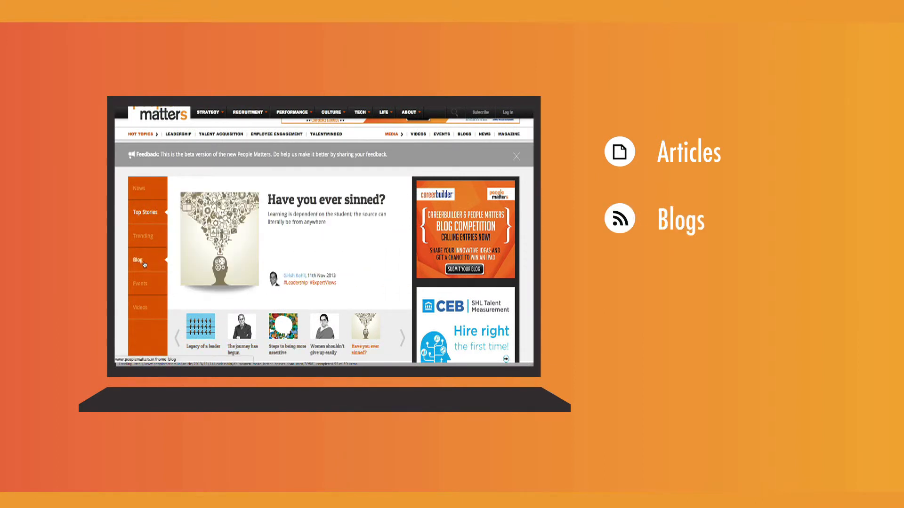
click(141, 307)
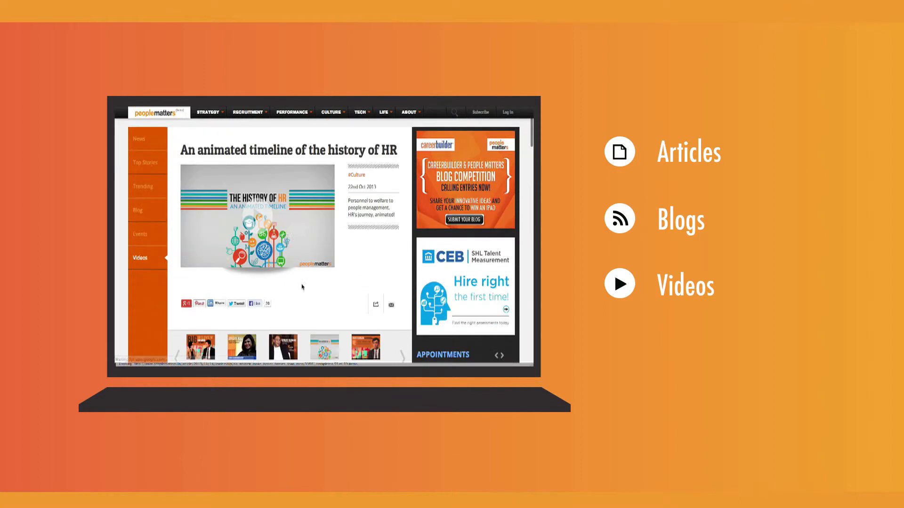
click(257, 216)
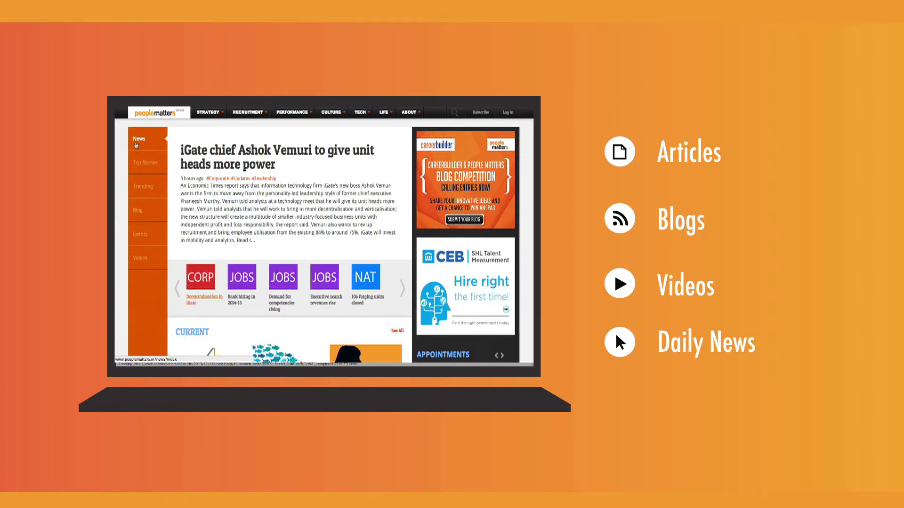
click(242, 277)
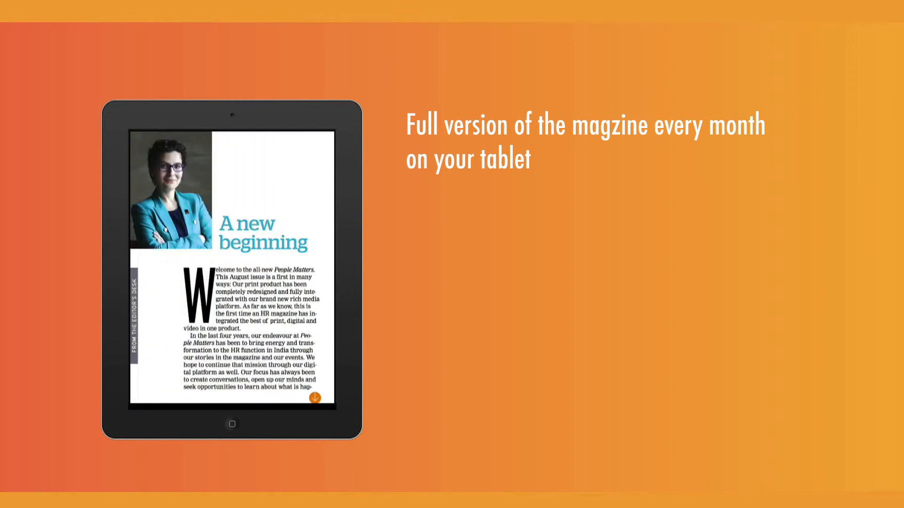
click(315, 398)
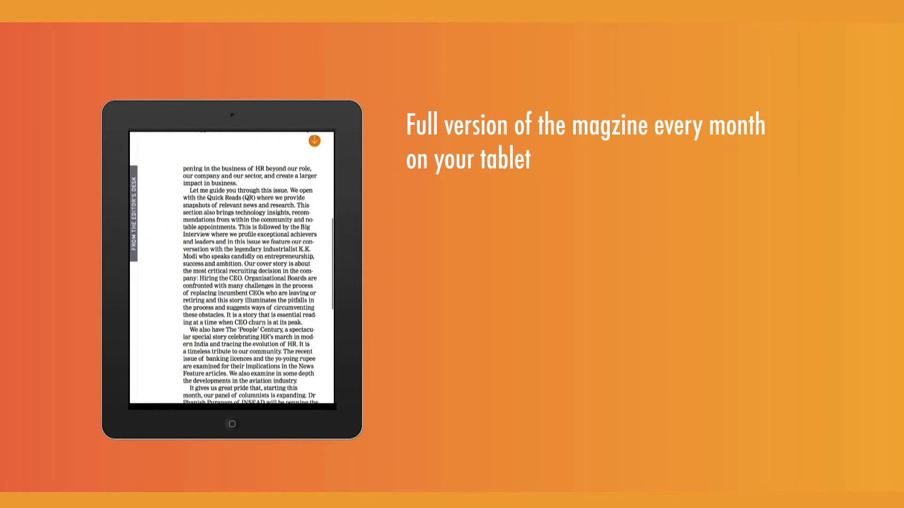